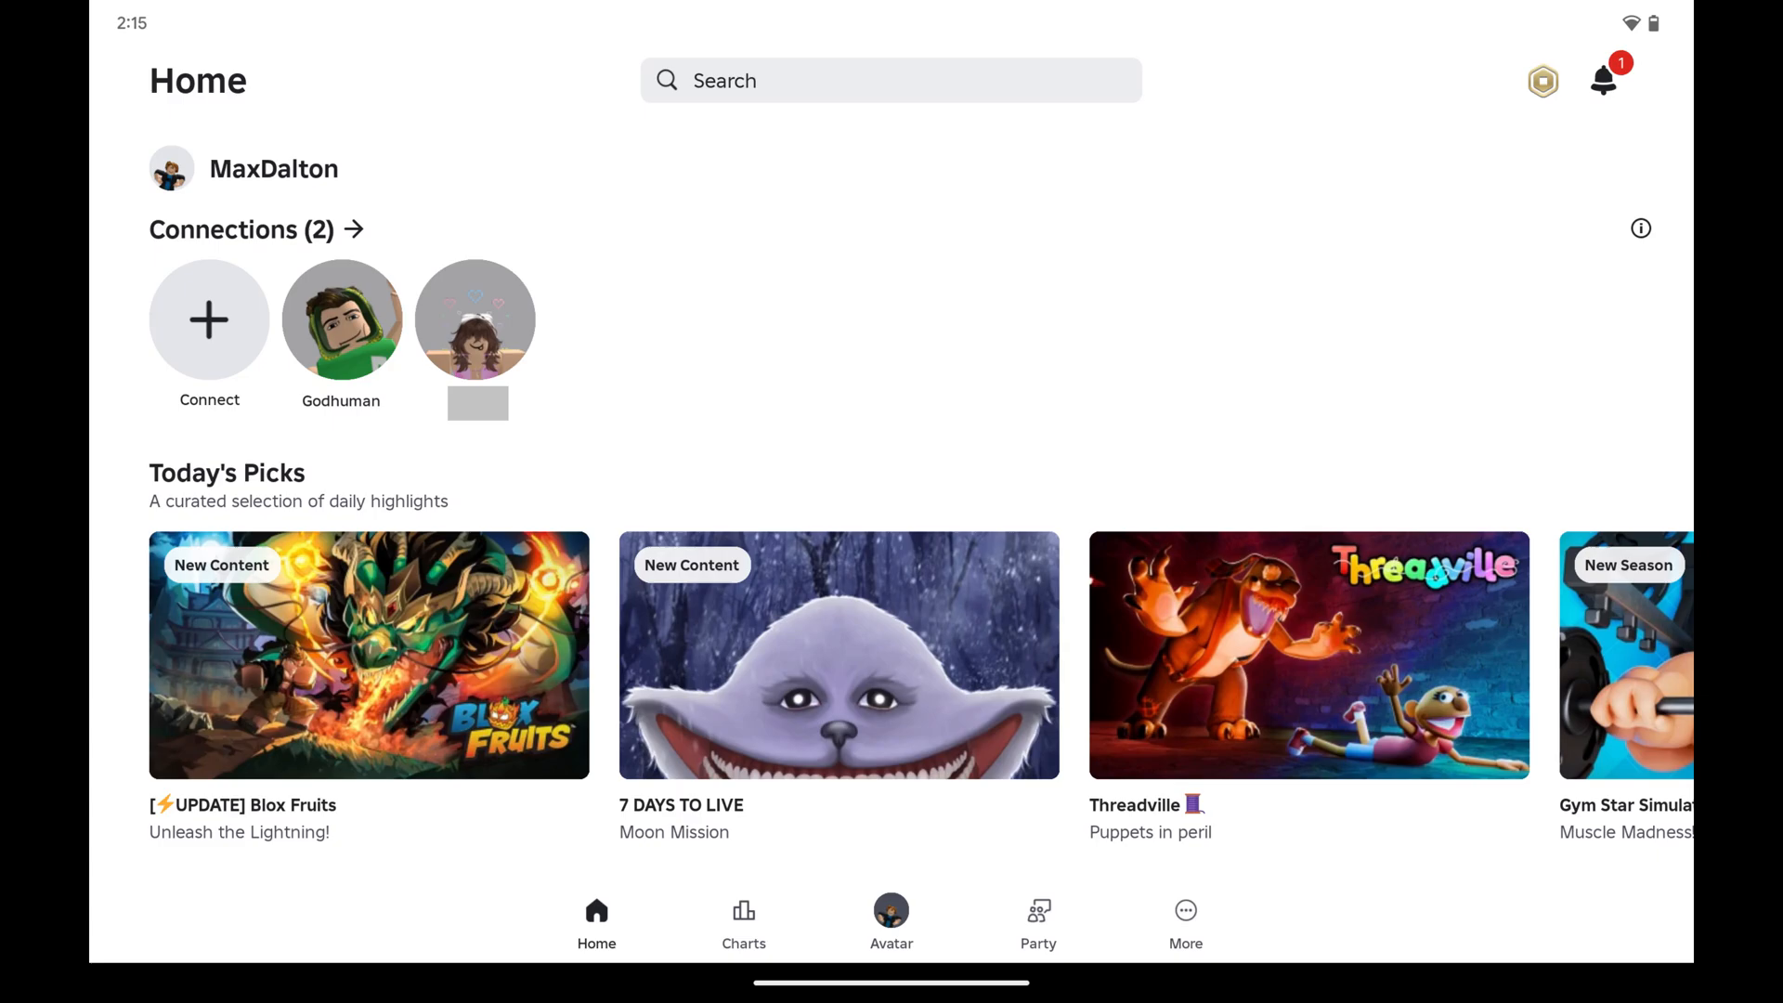
Open the account Settings from the More section of the bottom navigation bar
{"action": "left_click", "coordinate": [1185, 921]}
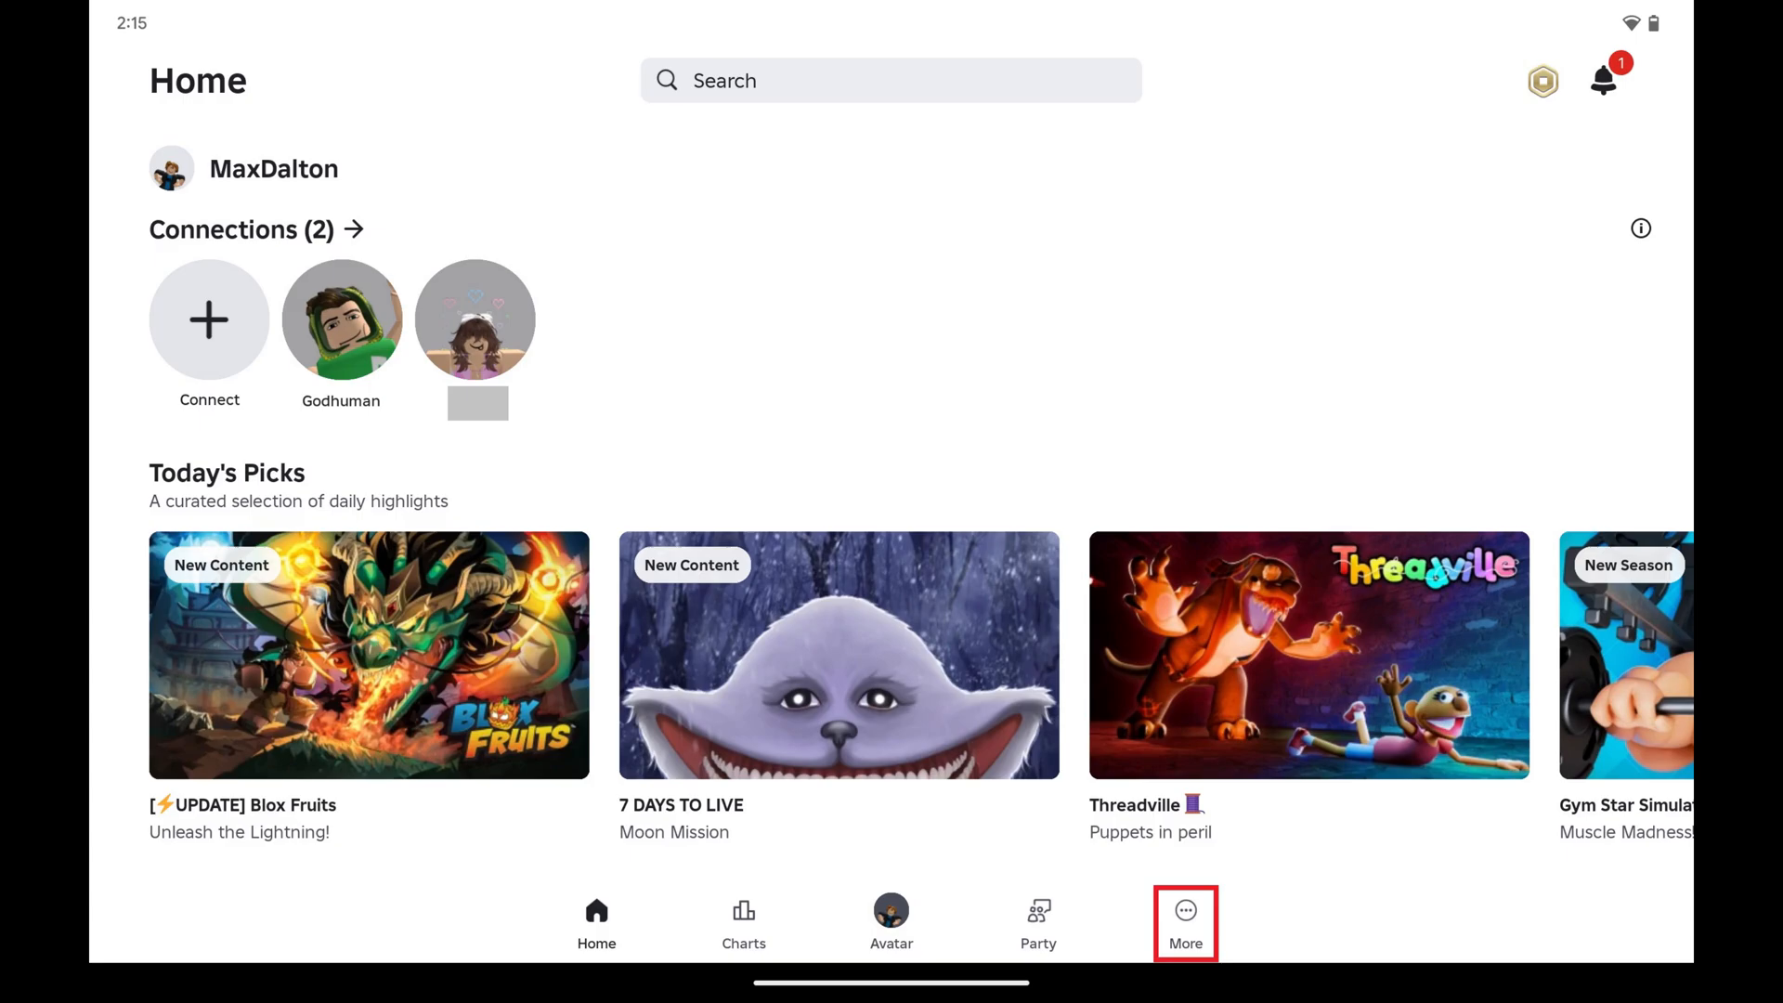
{"action": "left_click", "coordinate": [1185, 921]}
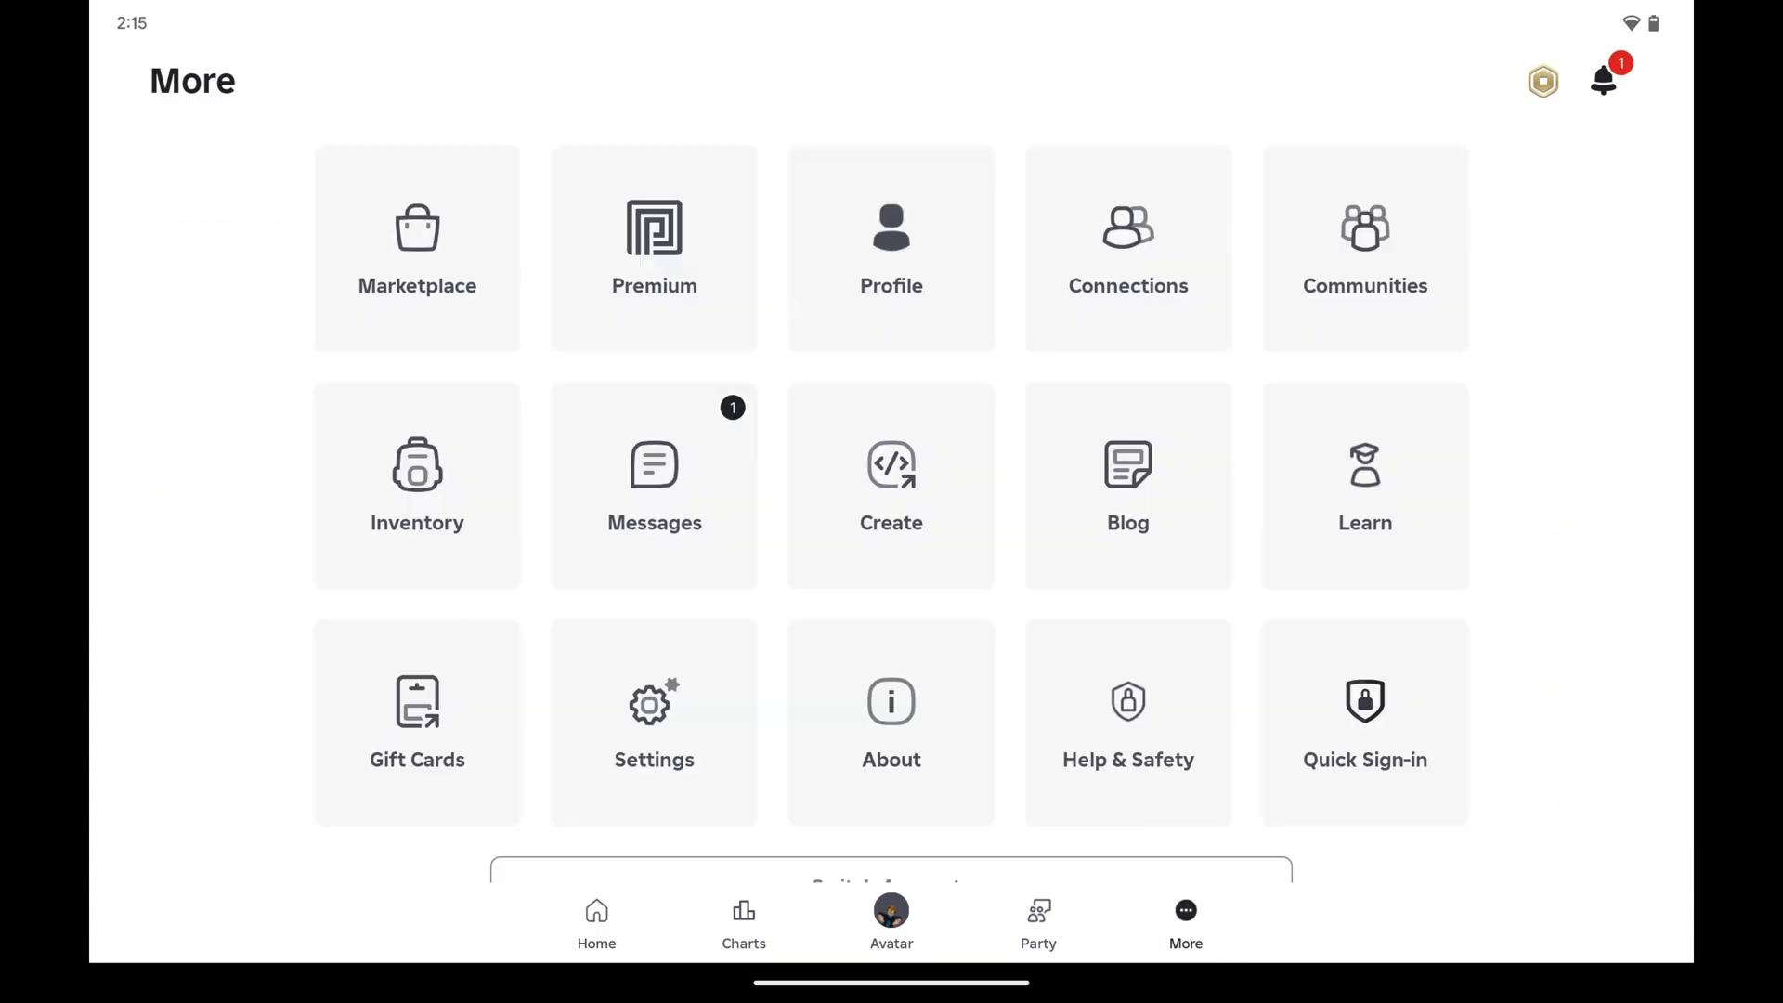
{"action": "left_click", "coordinate": [653, 723]}
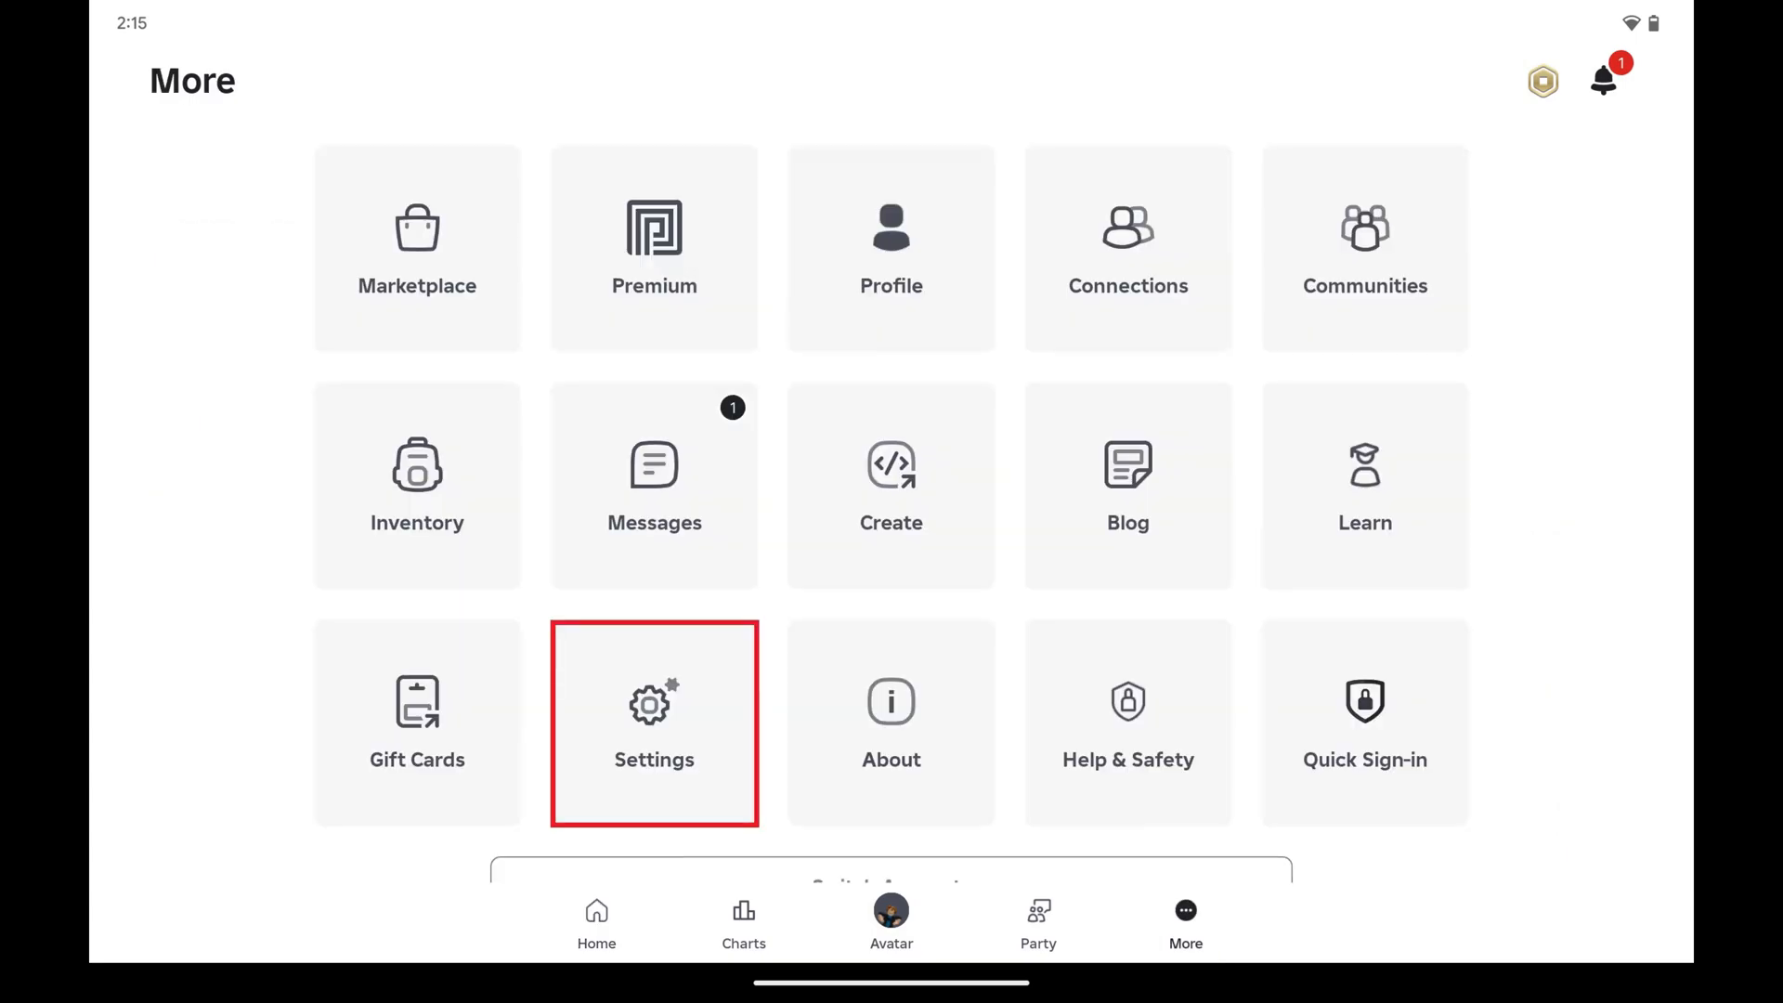
{"action": "left_click", "coordinate": [653, 723]}
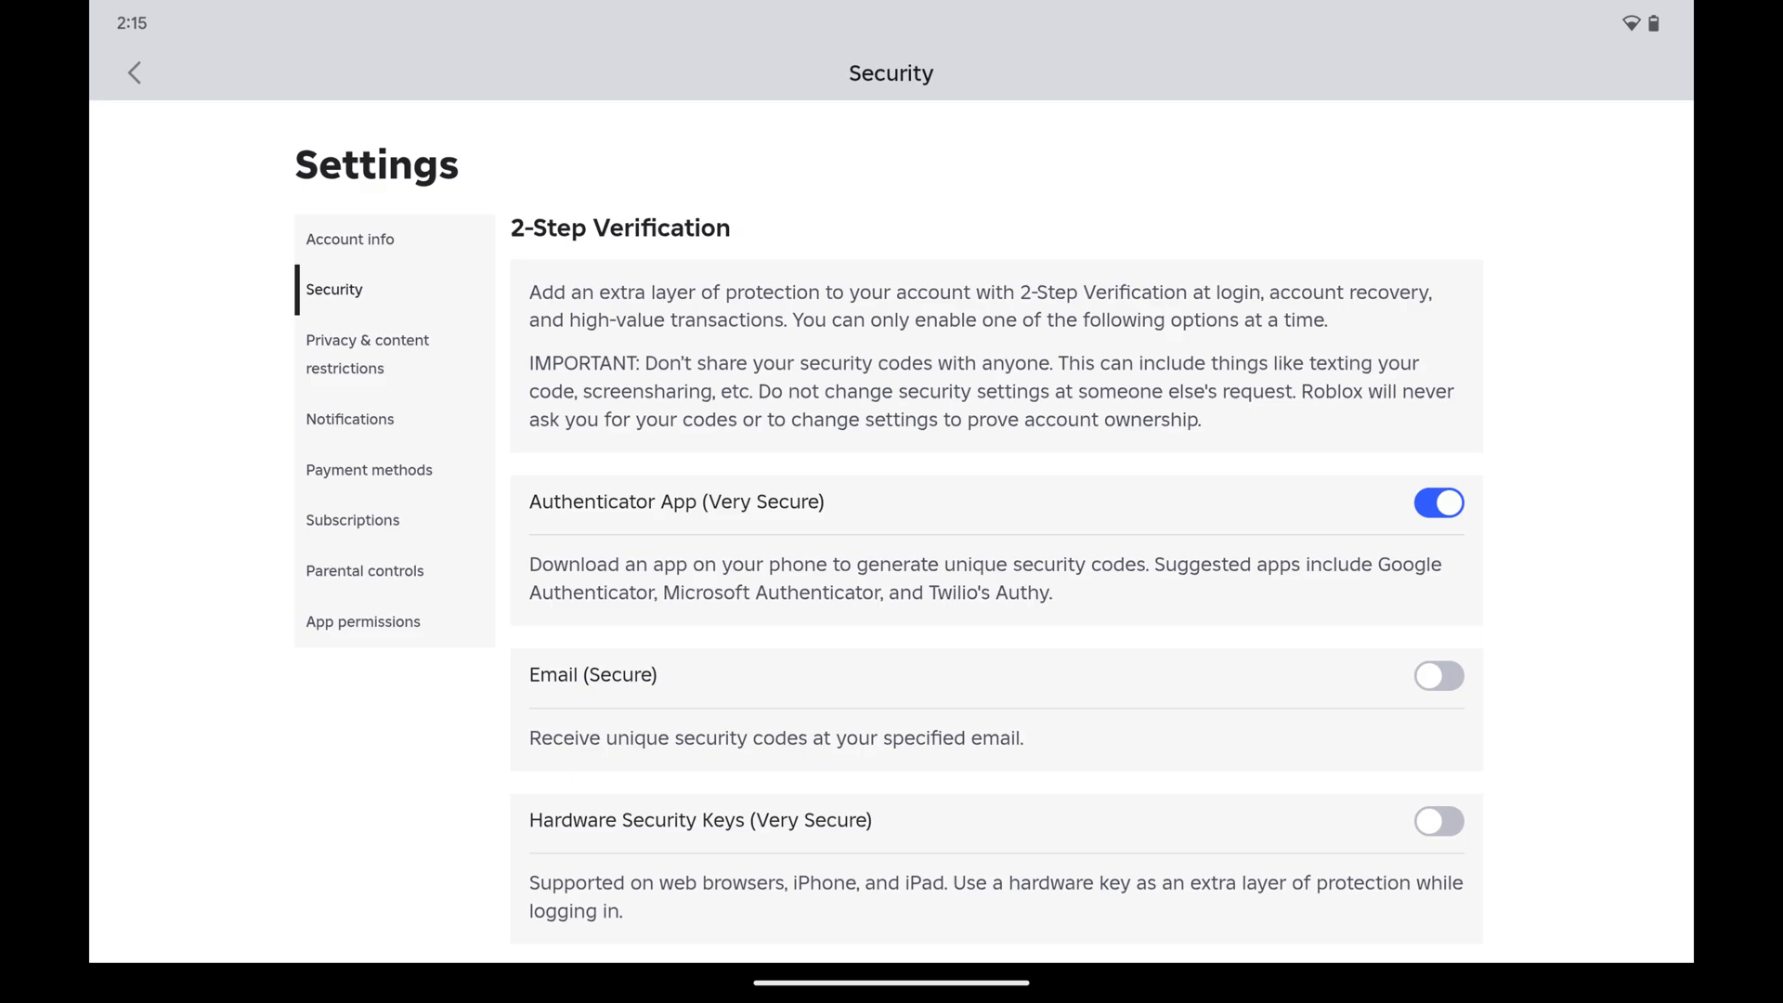
Scroll the Security settings down to the Where You're Logged In device list
{"action": "scroll", "scroll_direction": "down", "scroll_amount": 3}
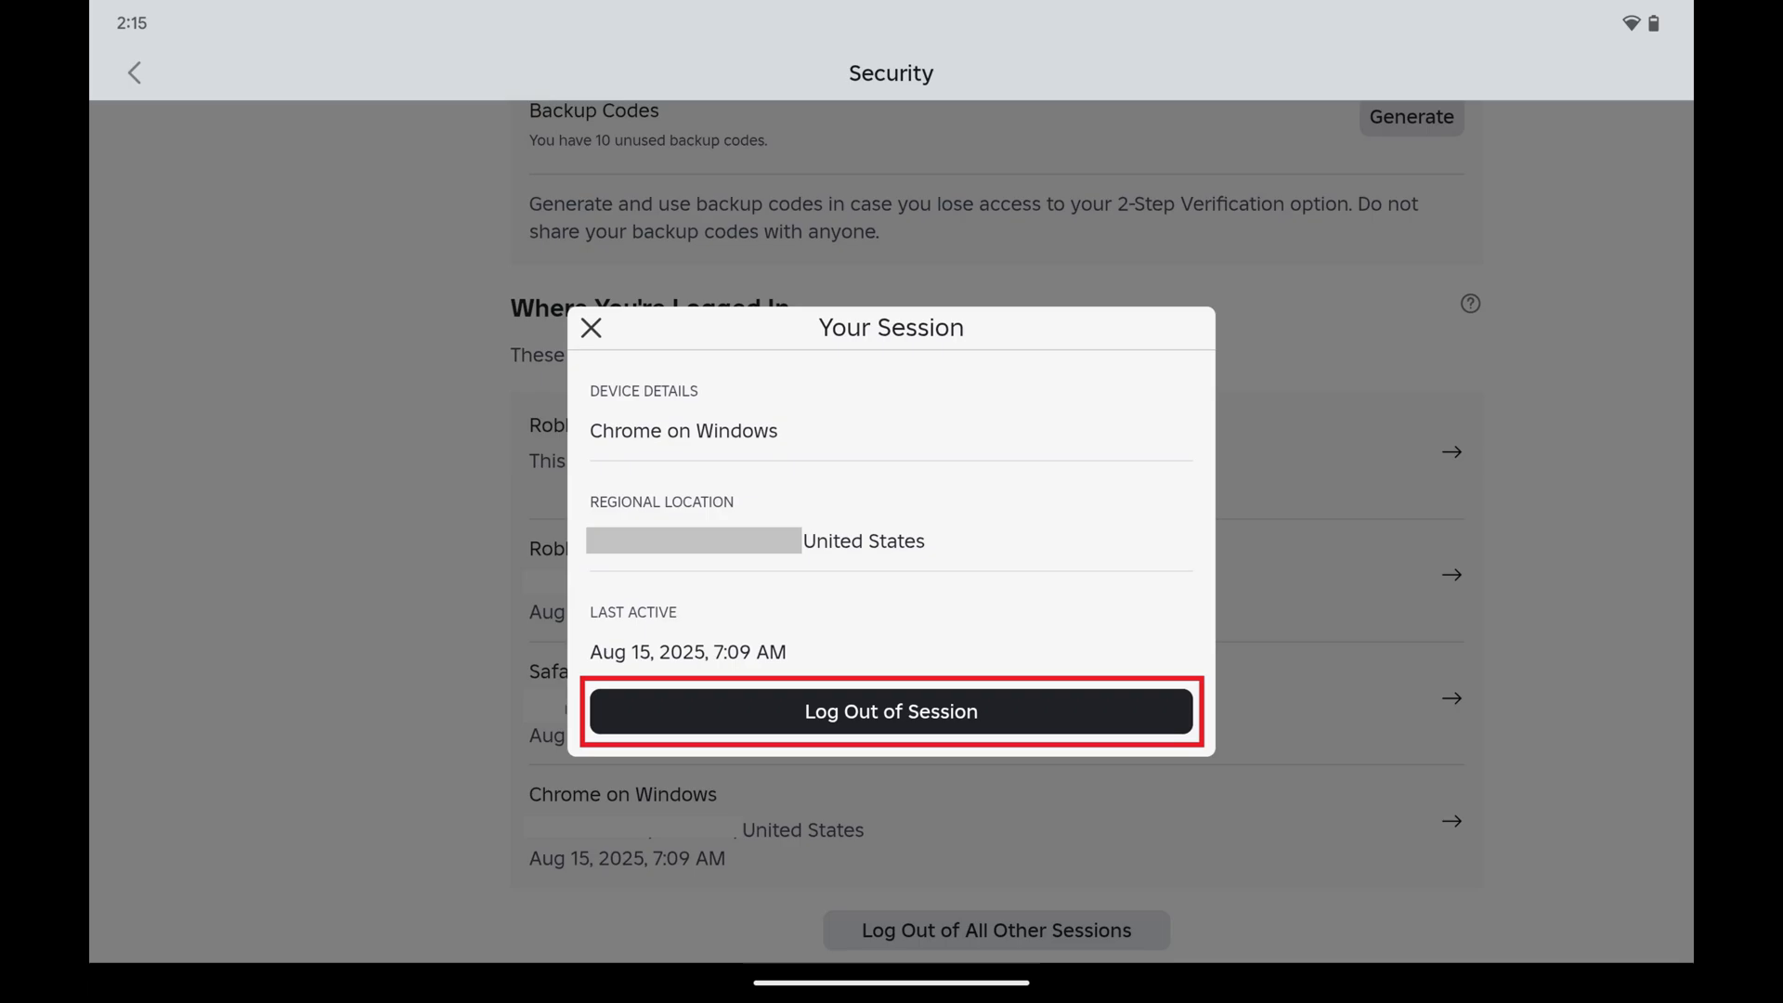
Log out the Chrome on Windows session and confirm the logout
{"action": "left_click", "coordinate": [890, 712]}
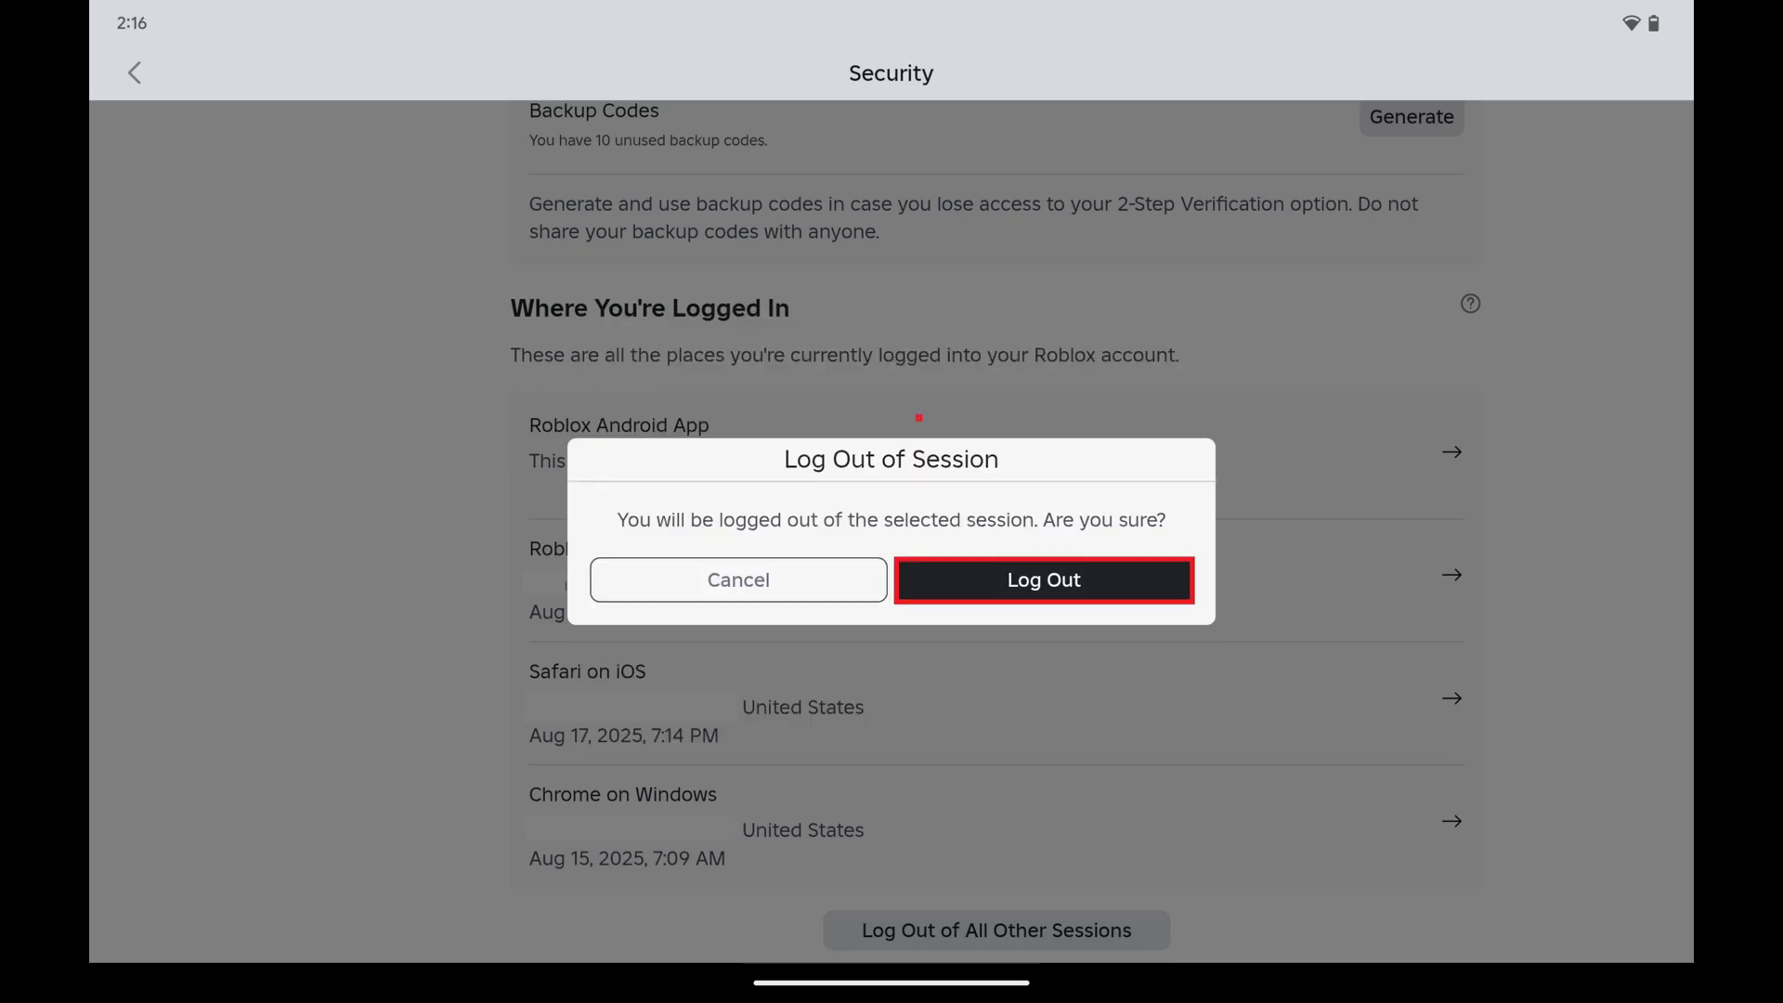
{"action": "left_click", "coordinate": [1042, 580]}
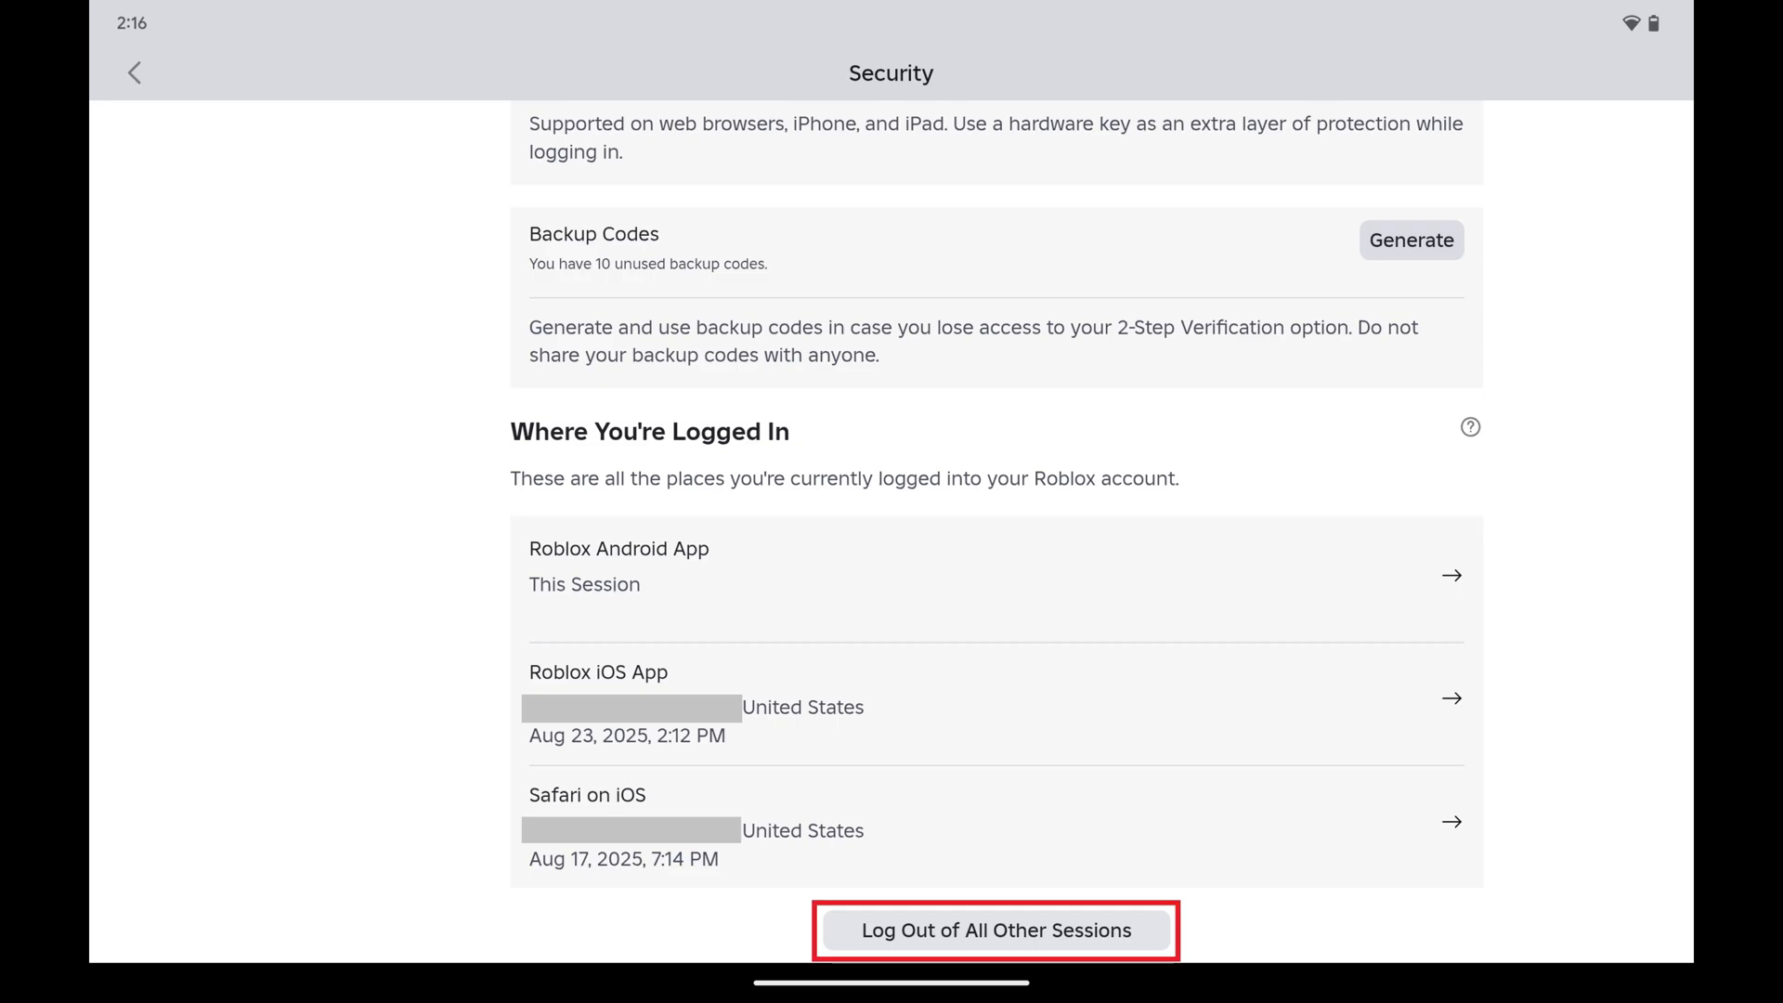
Log out of all other sessions, leaving only the Roblox Android App session signed in
{"action": "left_click", "coordinate": [995, 928]}
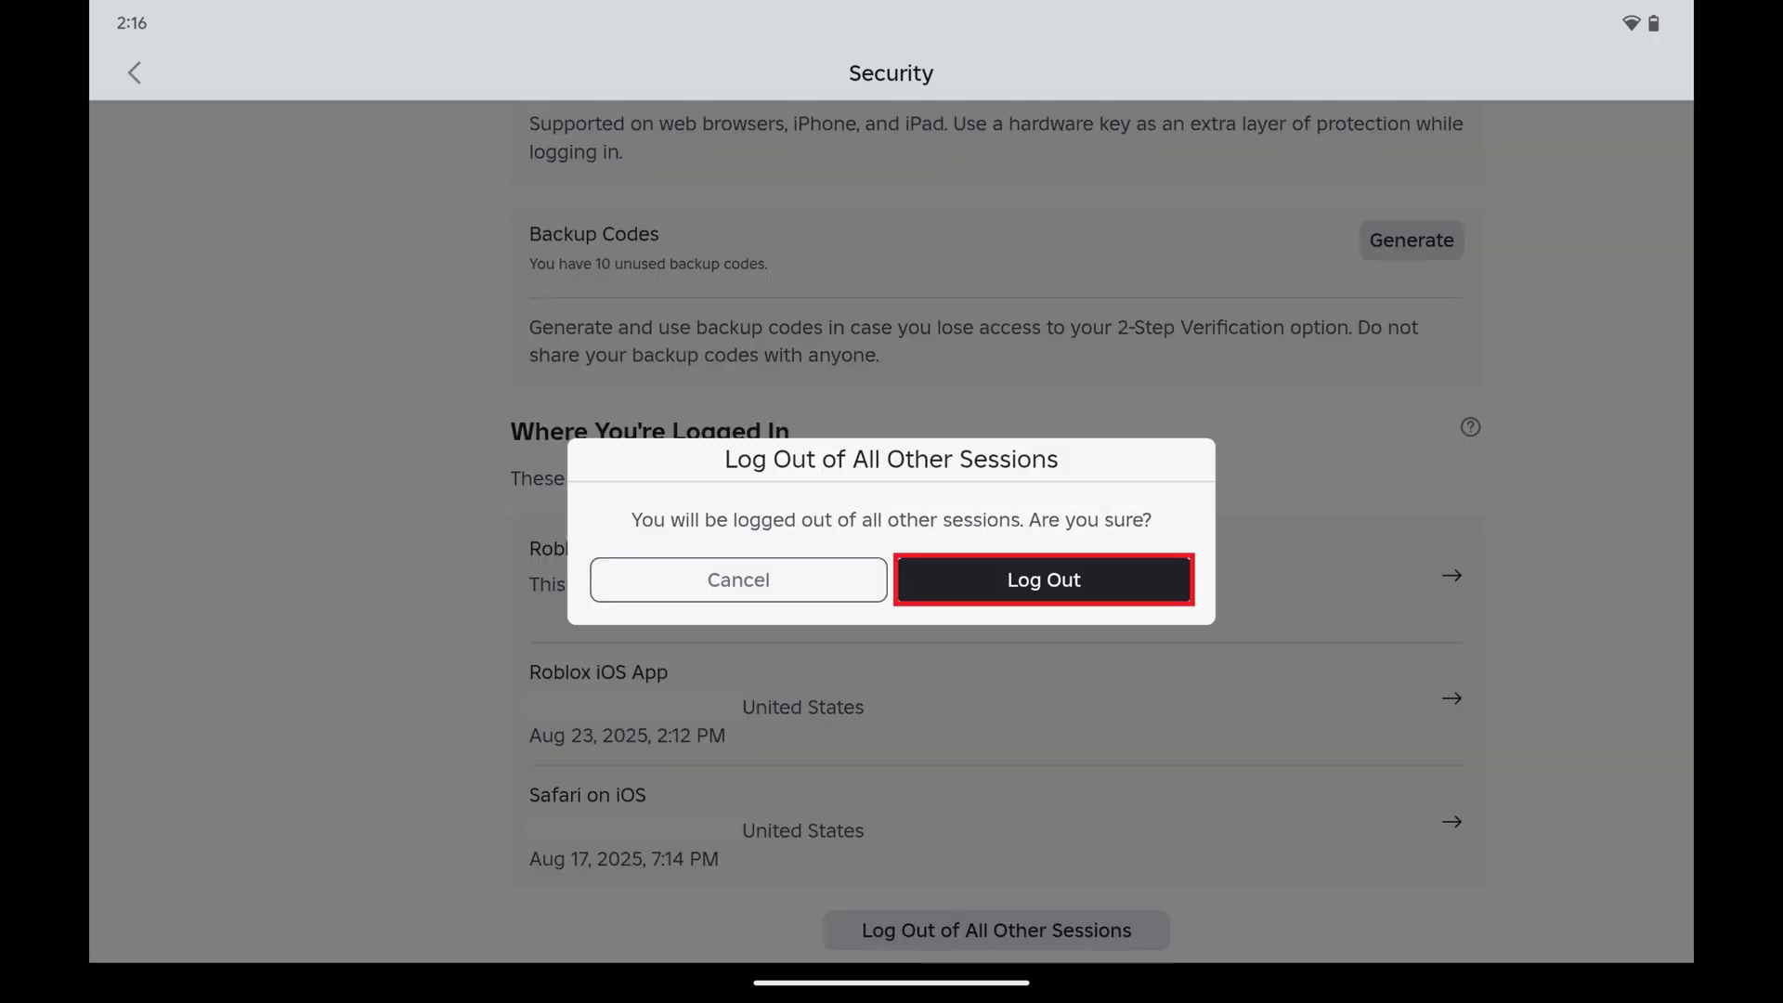
{"action": "left_click", "coordinate": [1042, 579]}
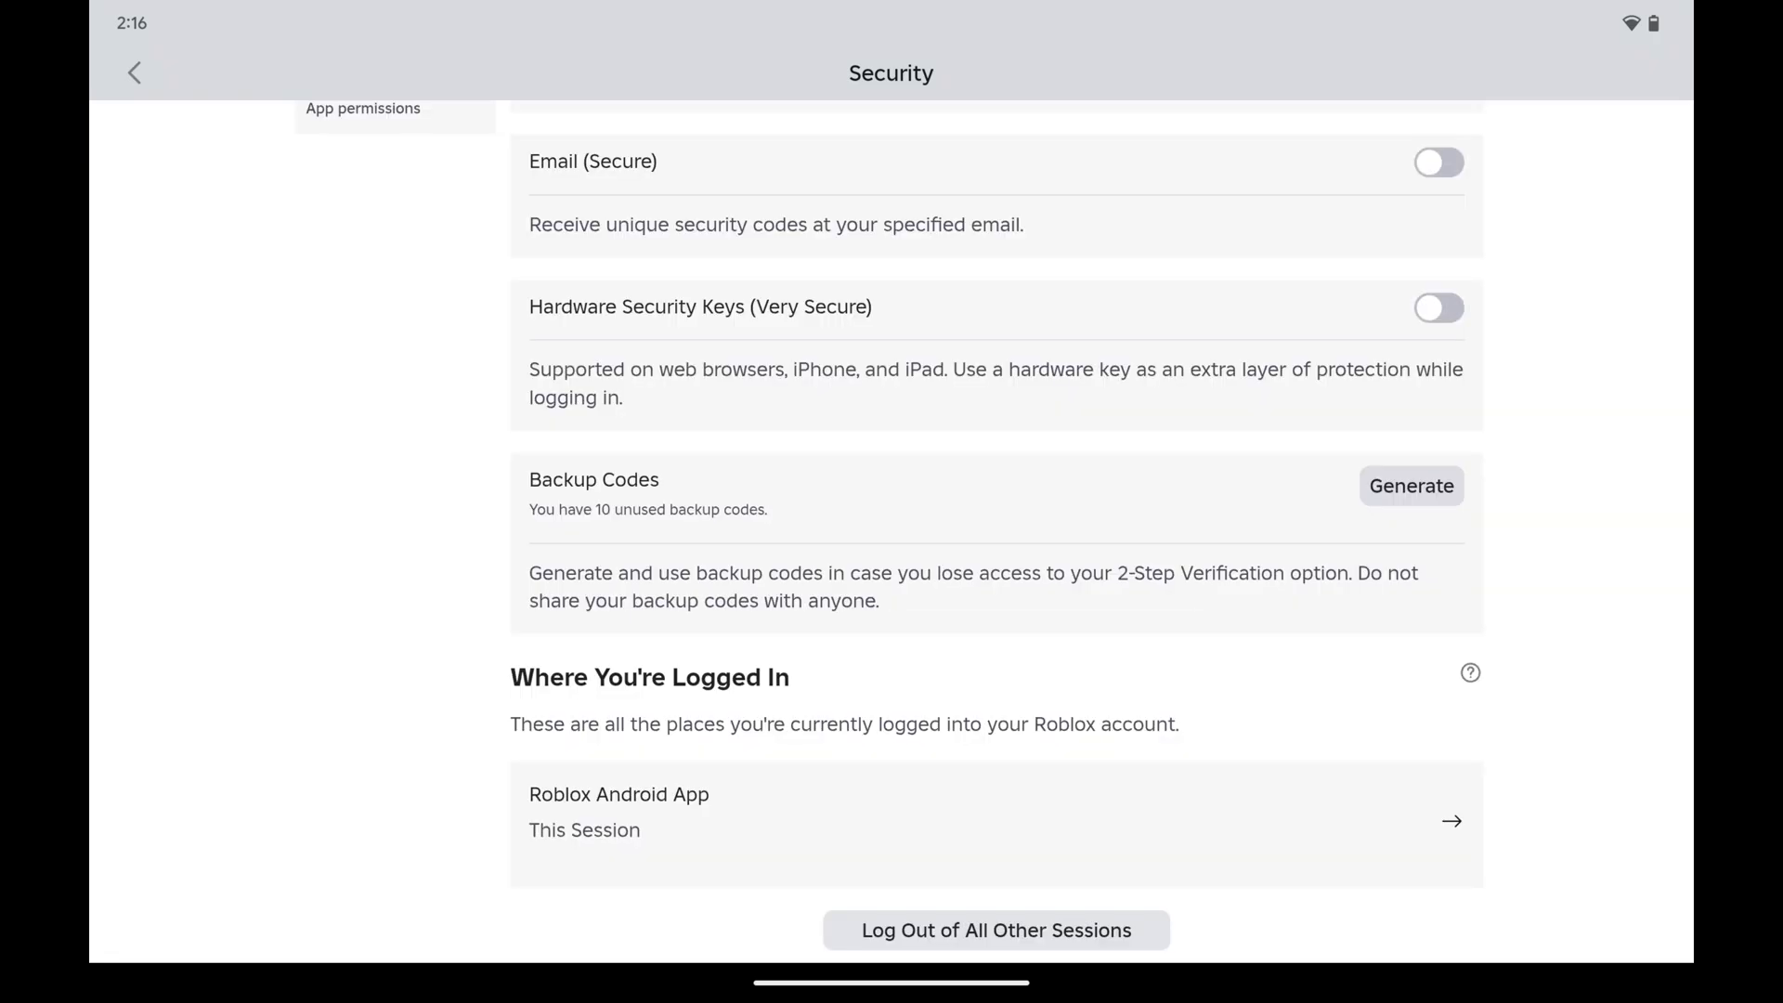